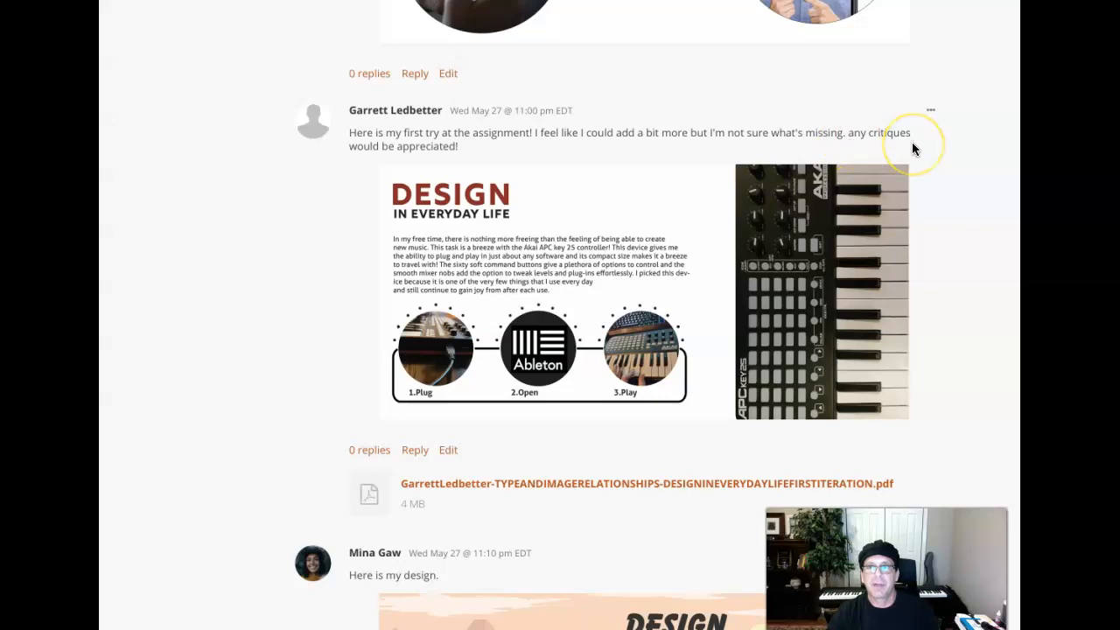
{"action": "mouse_move", "coordinate": [490, 251]}
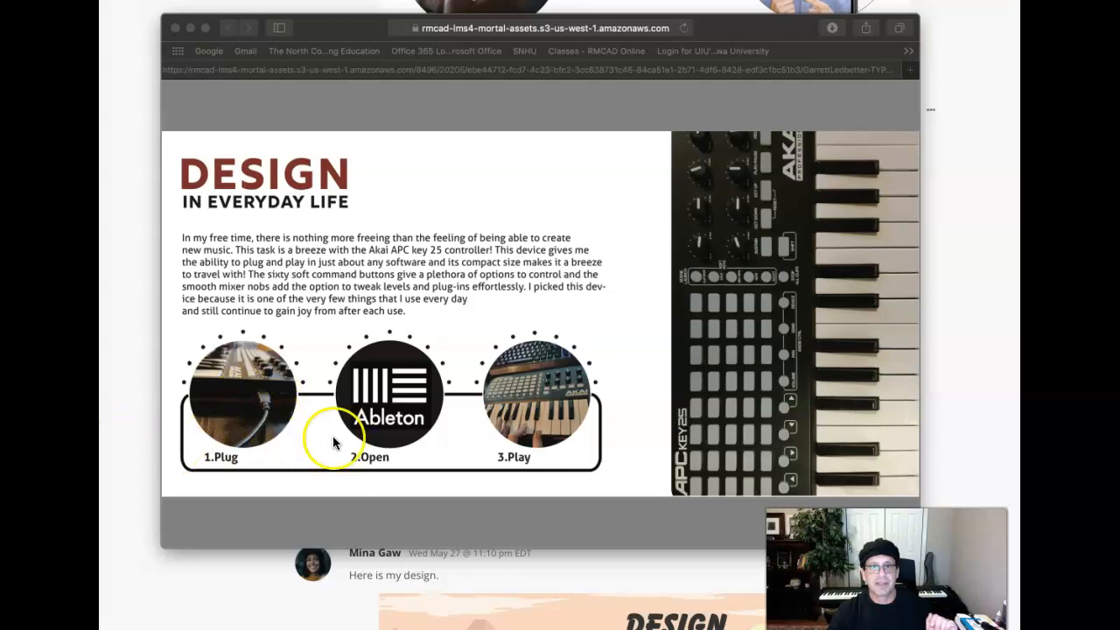
{"action": "mouse_move", "coordinate": [249, 407]}
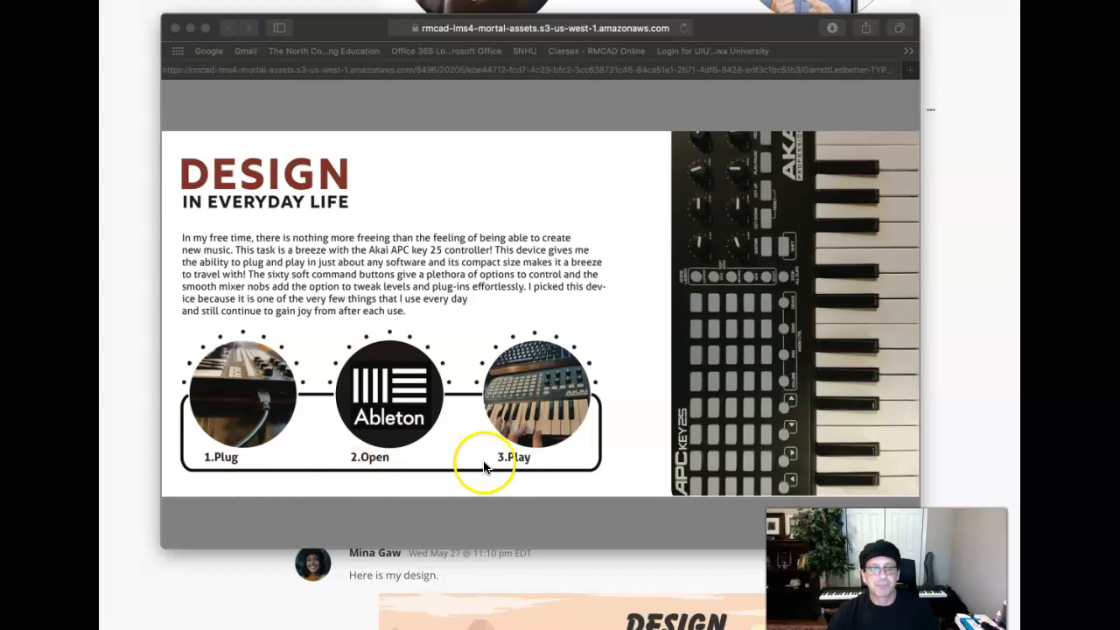
{"action": "mouse_move", "coordinate": [259, 459]}
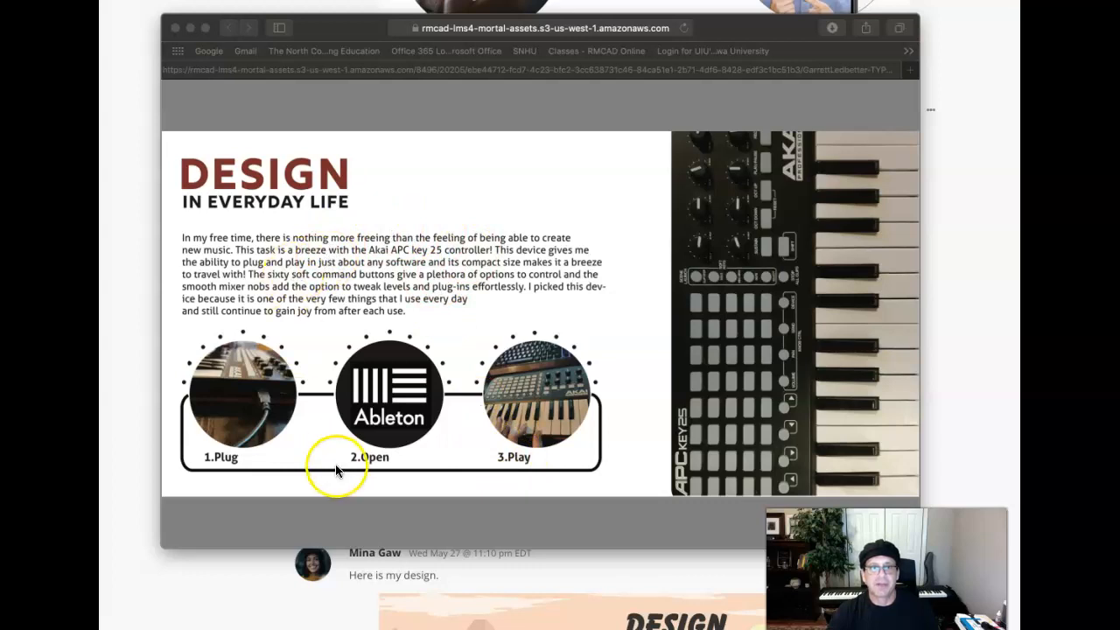
{"action": "mouse_move", "coordinate": [371, 459]}
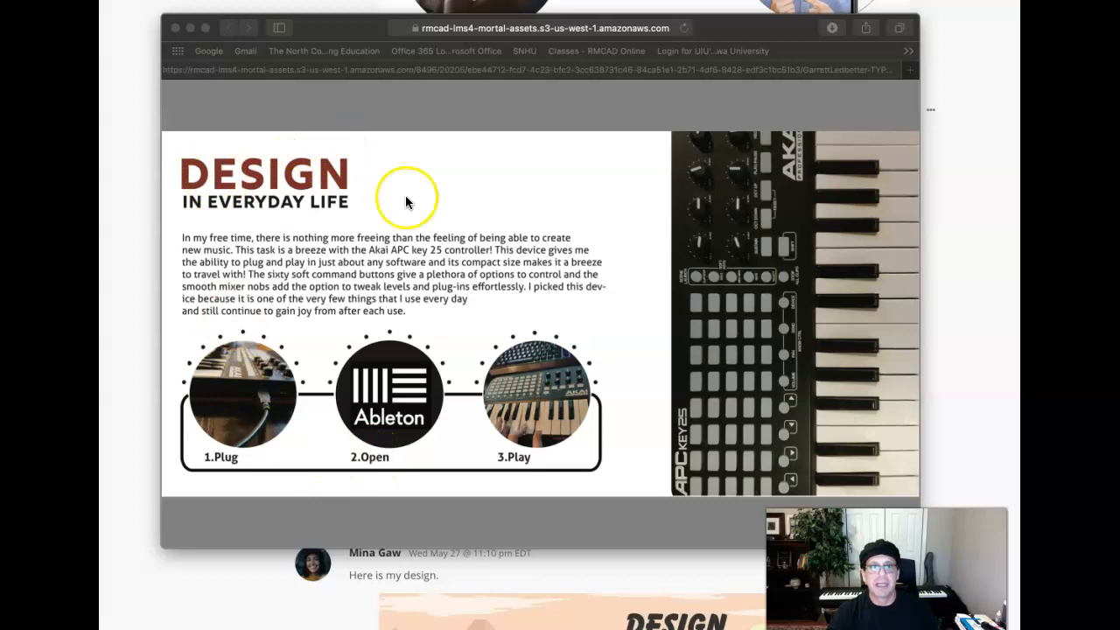
{"action": "mouse_move", "coordinate": [311, 302]}
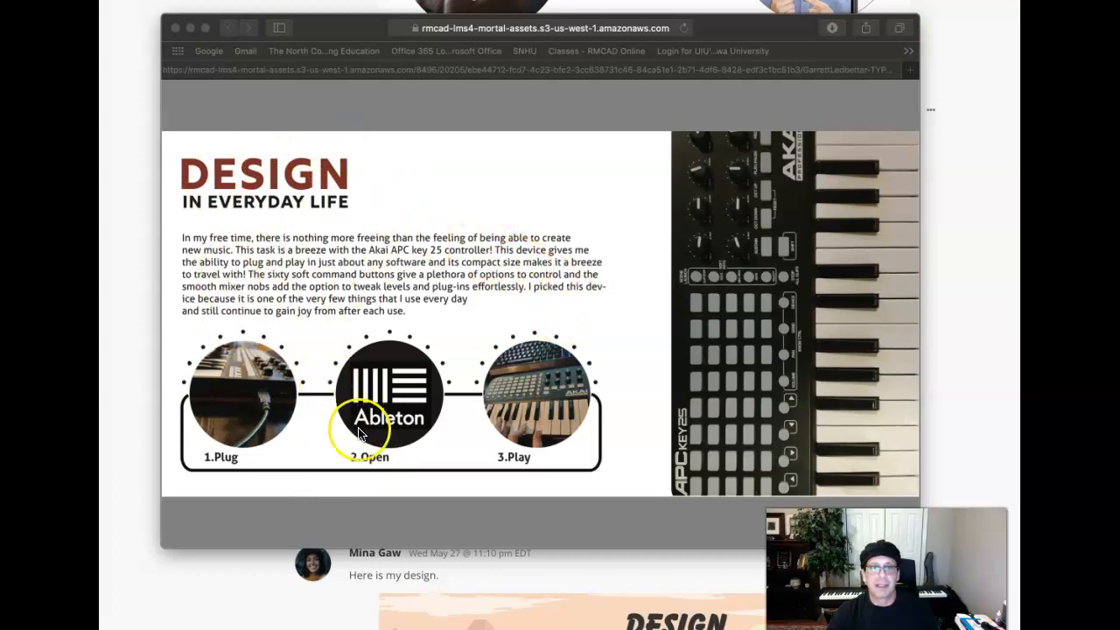
{"action": "mouse_move", "coordinate": [376, 271]}
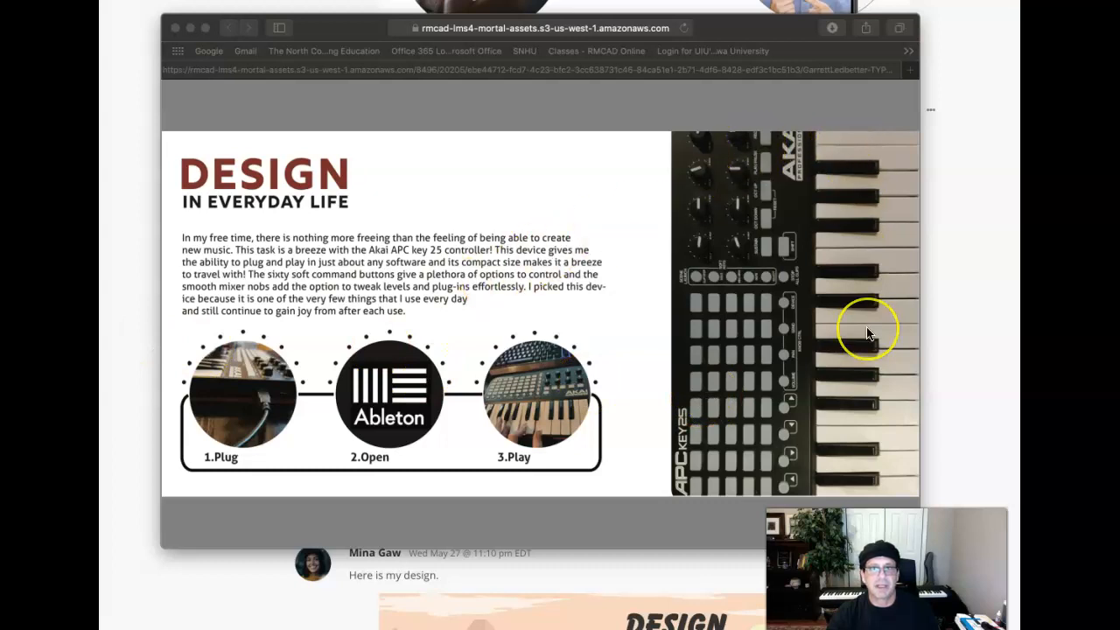
{"action": "mouse_move", "coordinate": [450, 401]}
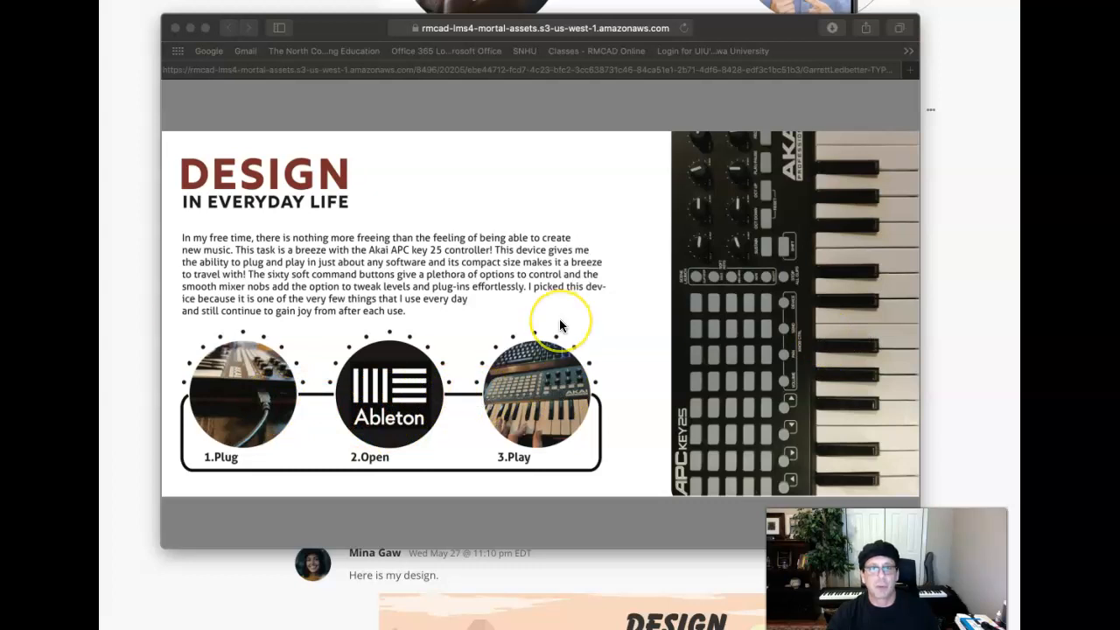
{"action": "mouse_move", "coordinate": [569, 420]}
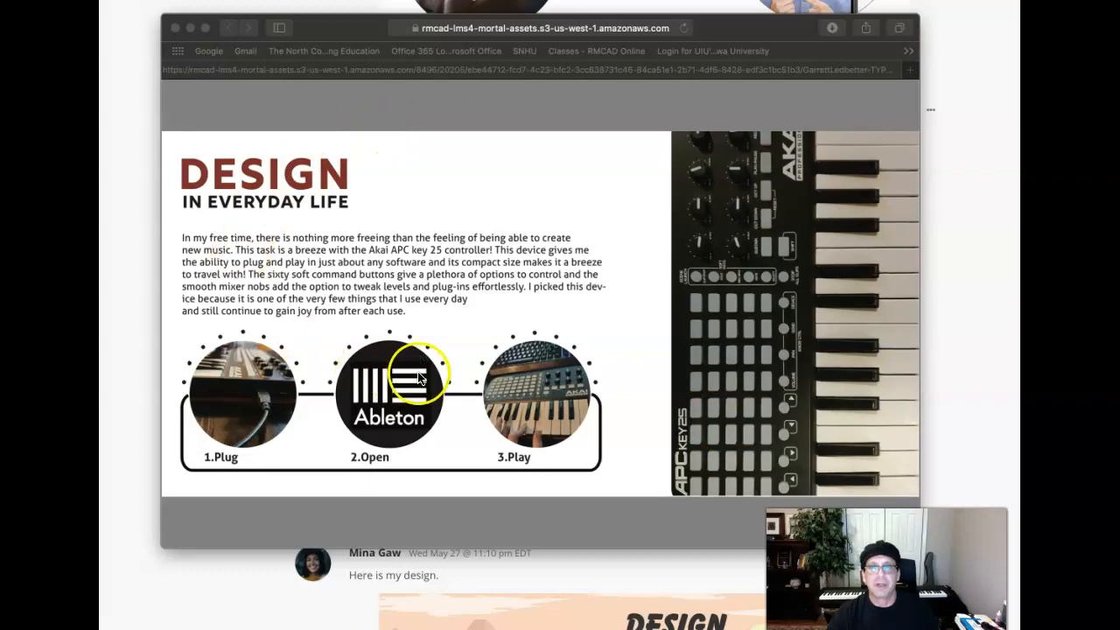
{"action": "mouse_move", "coordinate": [311, 324]}
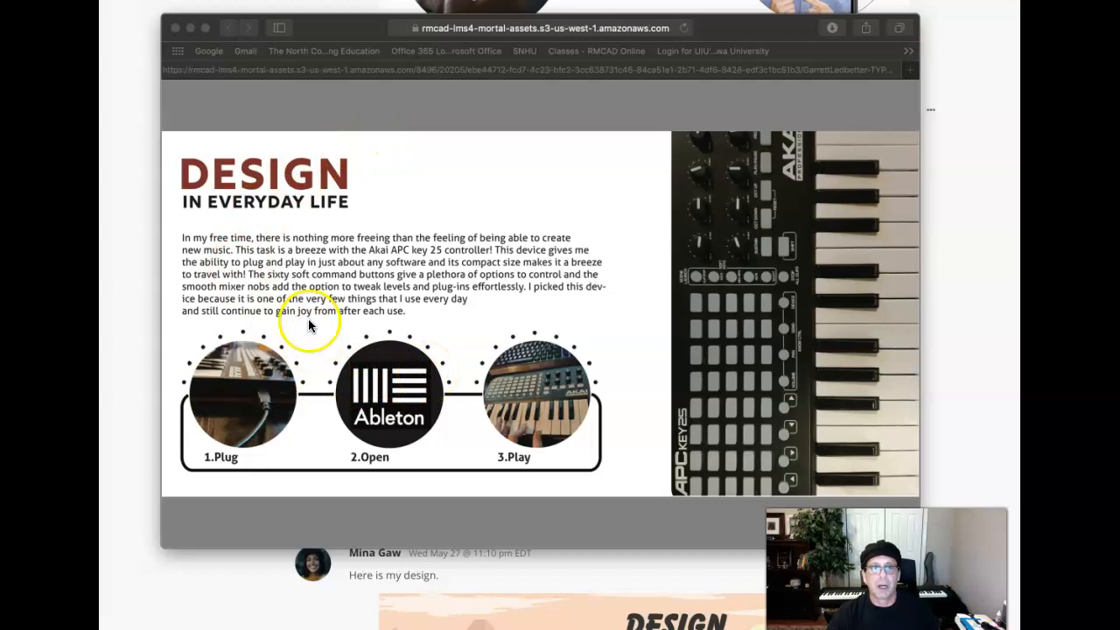
{"action": "mouse_move", "coordinate": [1015, 323]}
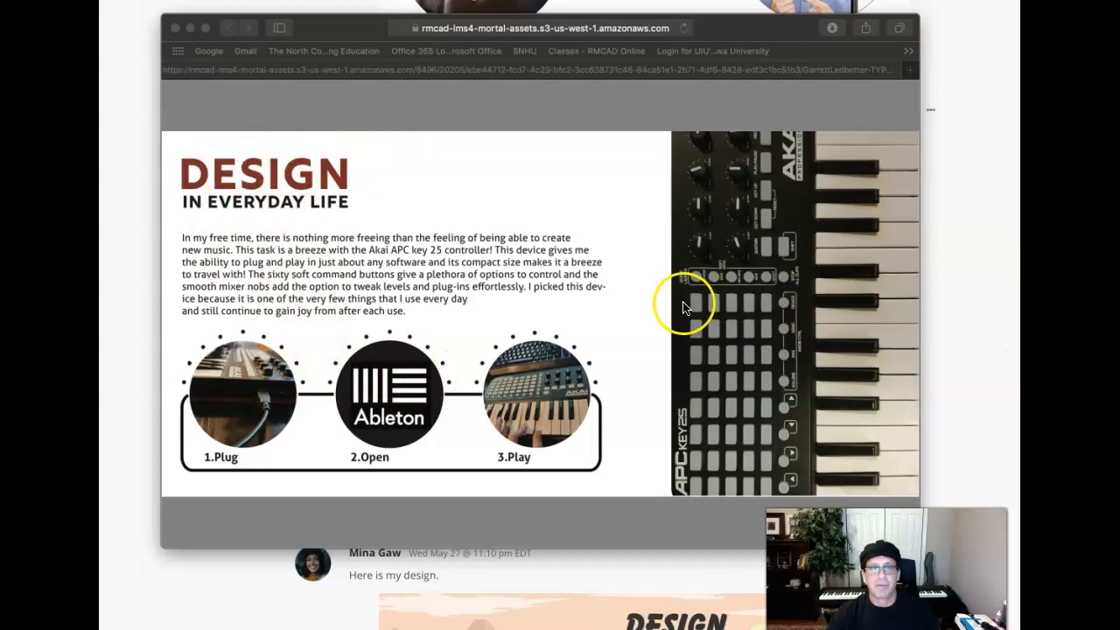
{"action": "mouse_move", "coordinate": [730, 245]}
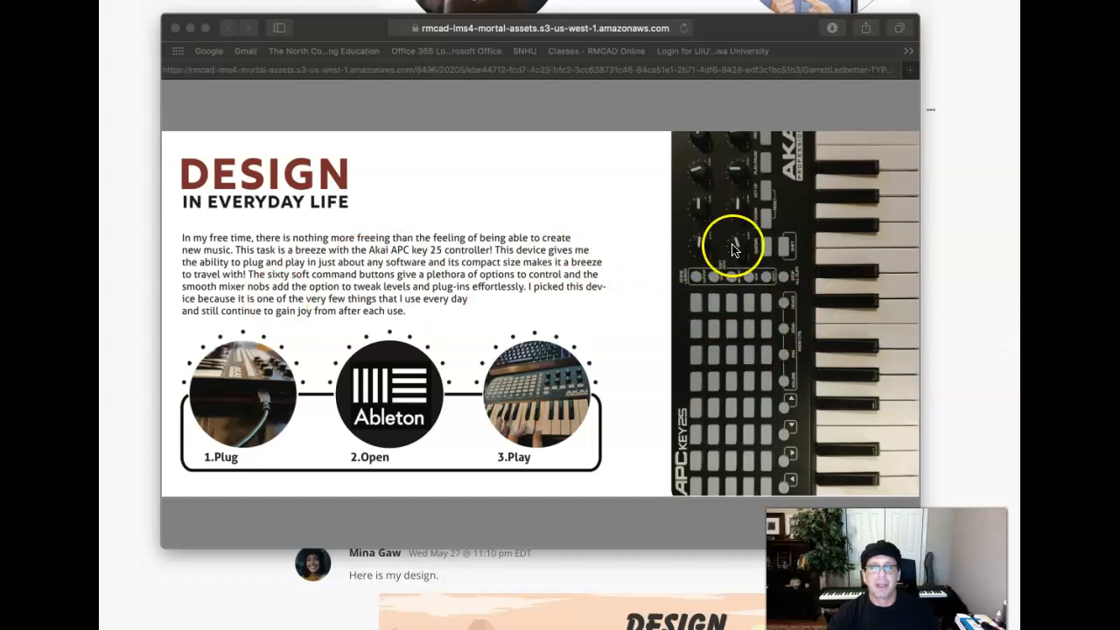
{"action": "mouse_move", "coordinate": [718, 162]}
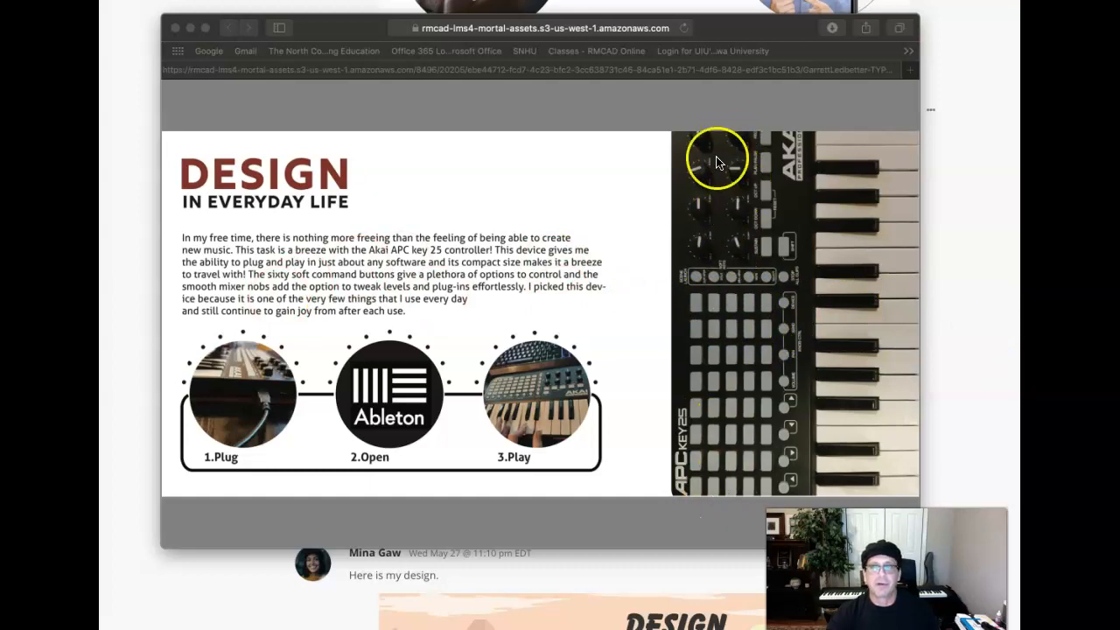
{"action": "mouse_move", "coordinate": [744, 420]}
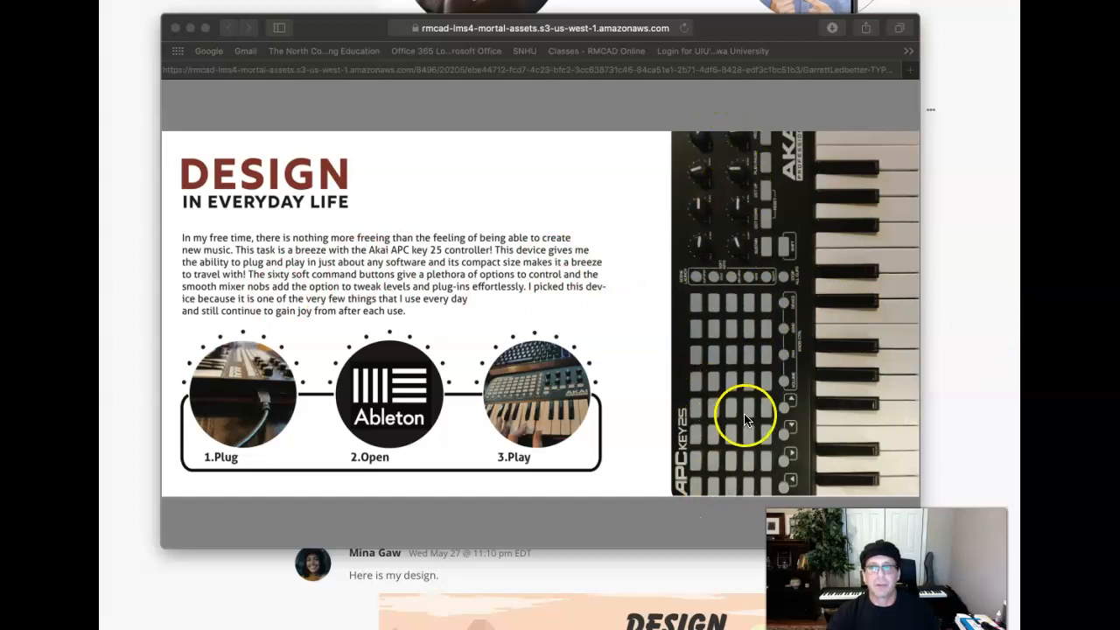
{"action": "mouse_move", "coordinate": [770, 229]}
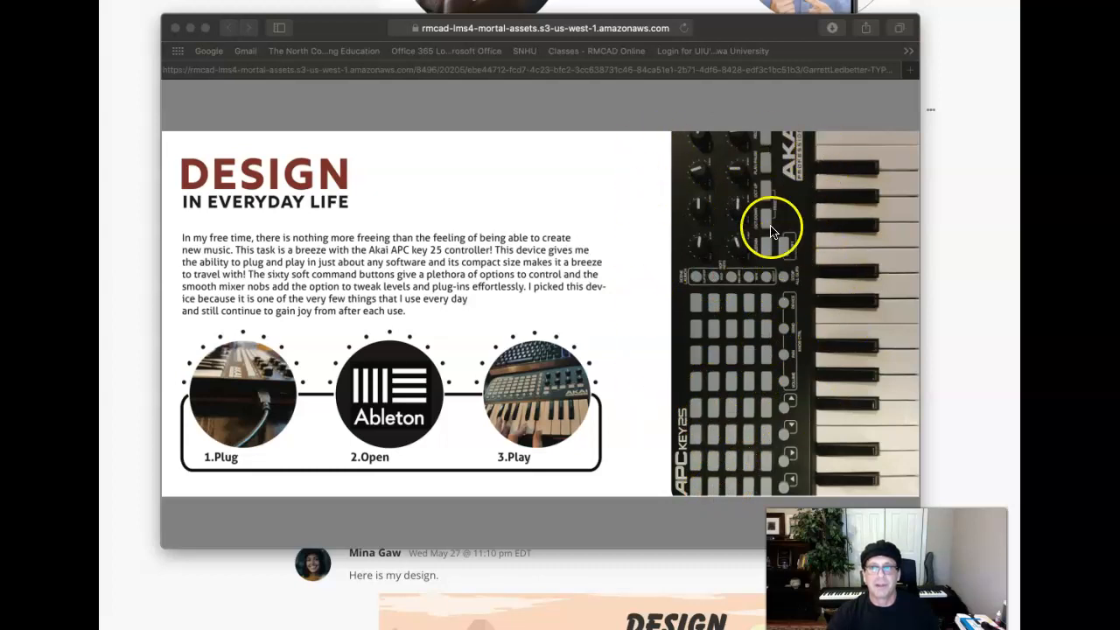
{"action": "mouse_move", "coordinate": [672, 140]}
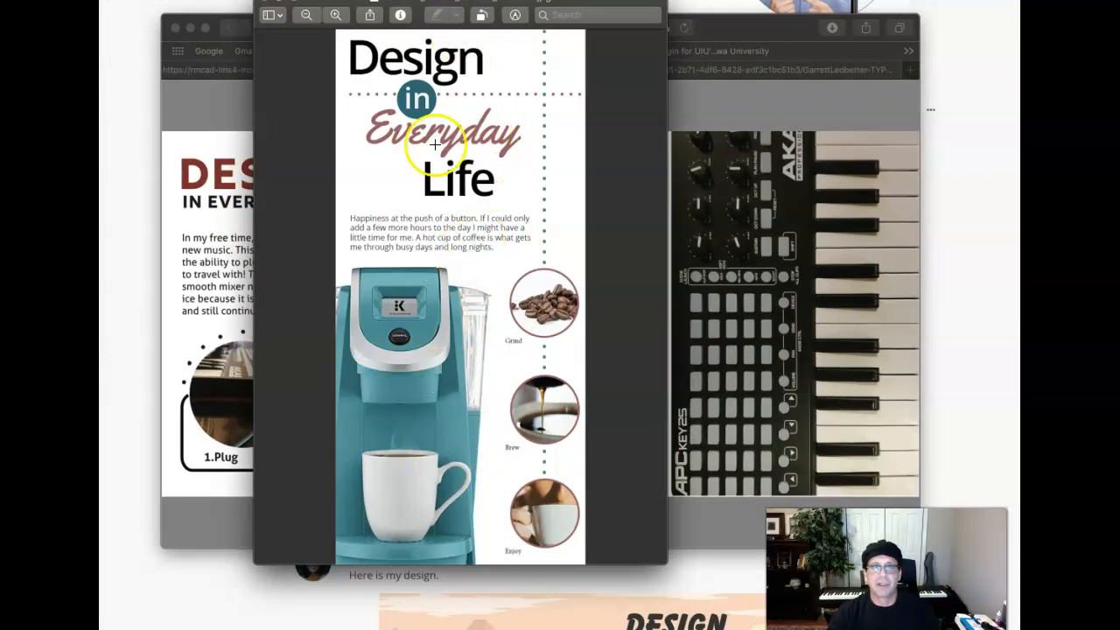
{"action": "mouse_move", "coordinate": [518, 378]}
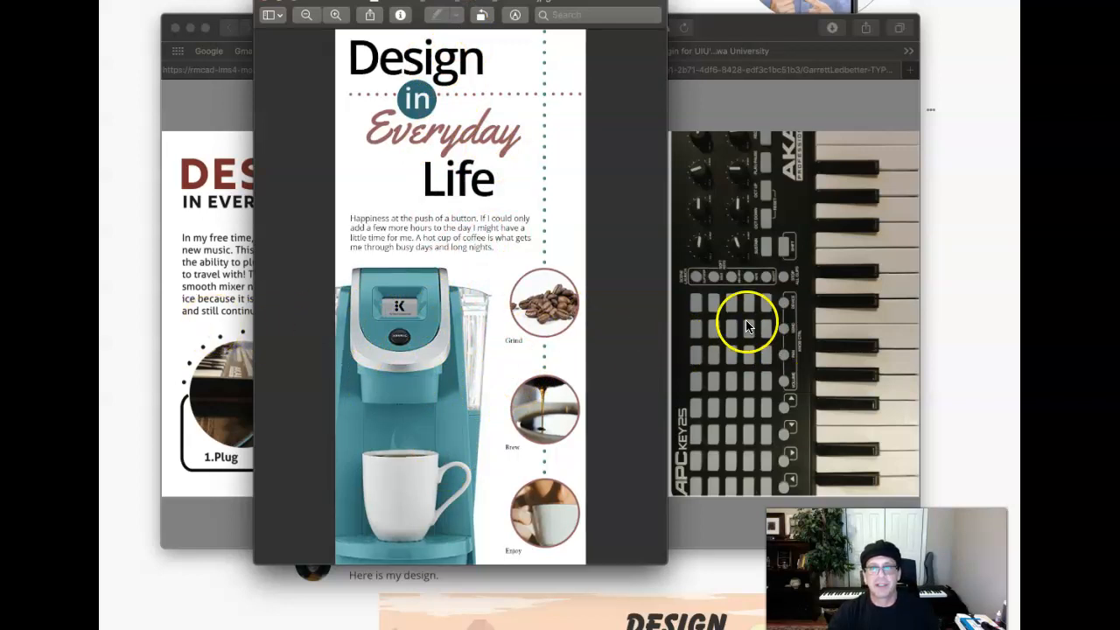
{"action": "mouse_move", "coordinate": [650, 335]}
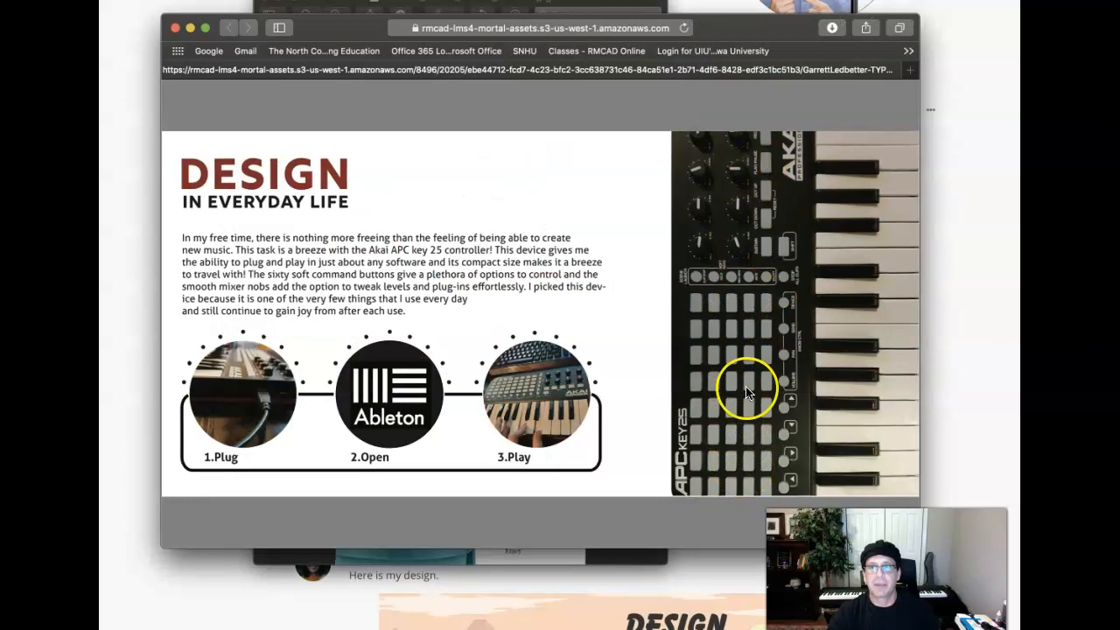
{"action": "mouse_move", "coordinate": [870, 298]}
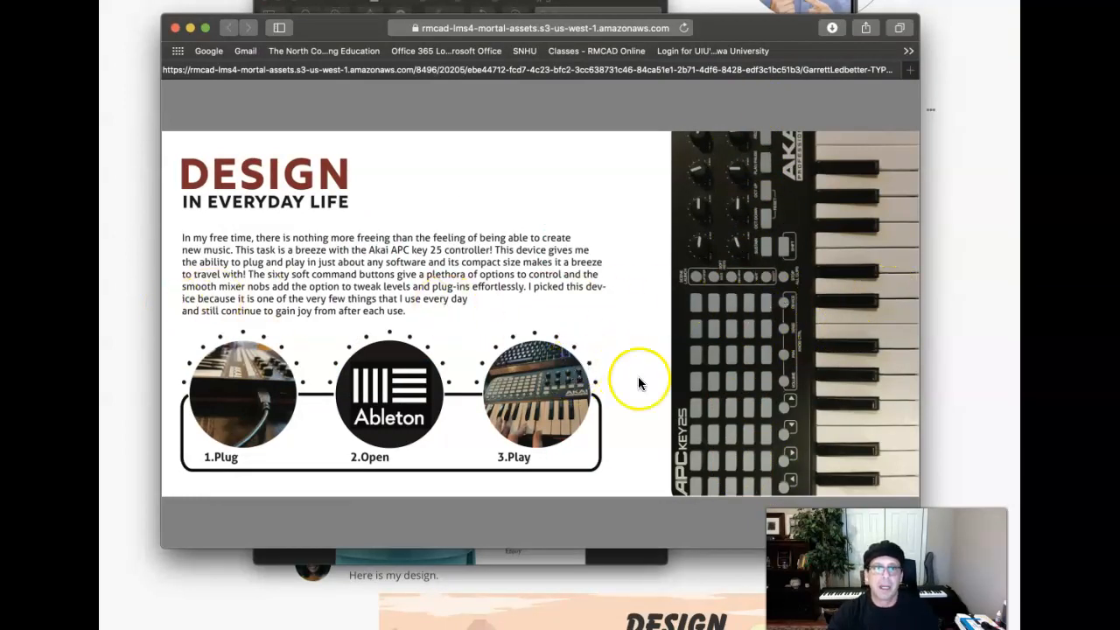
{"action": "mouse_move", "coordinate": [678, 236]}
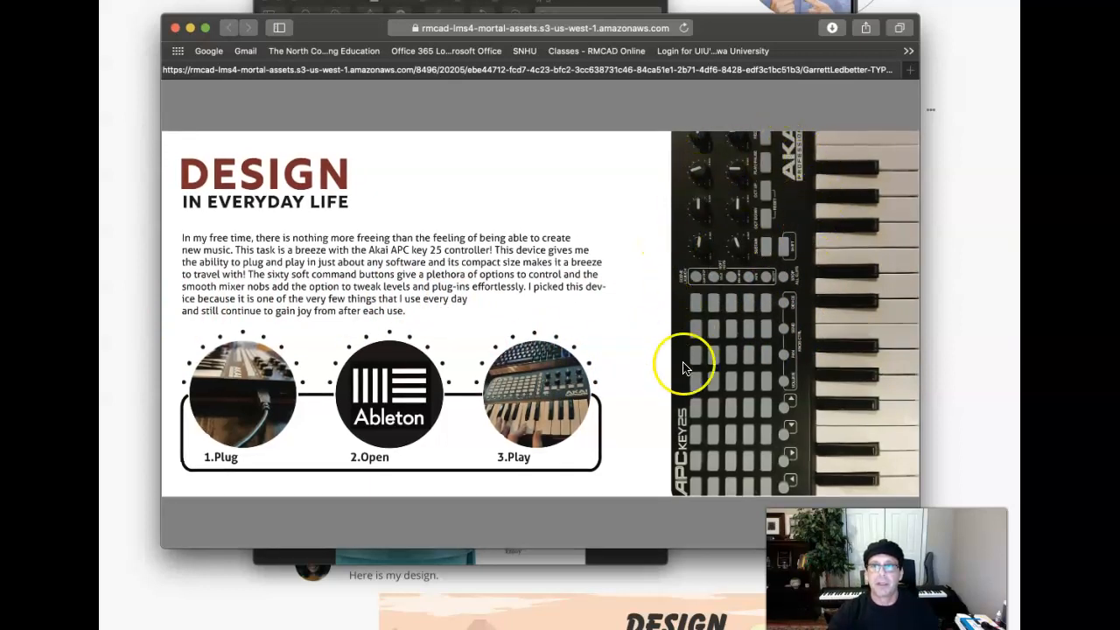
{"action": "mouse_move", "coordinate": [442, 354]}
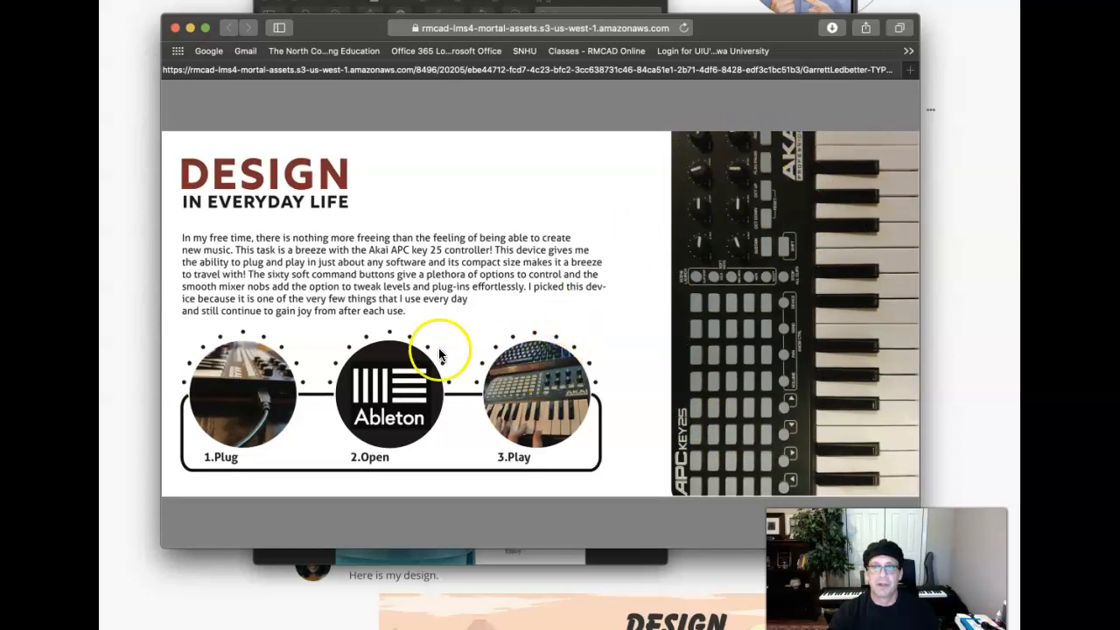
{"action": "mouse_move", "coordinate": [549, 409]}
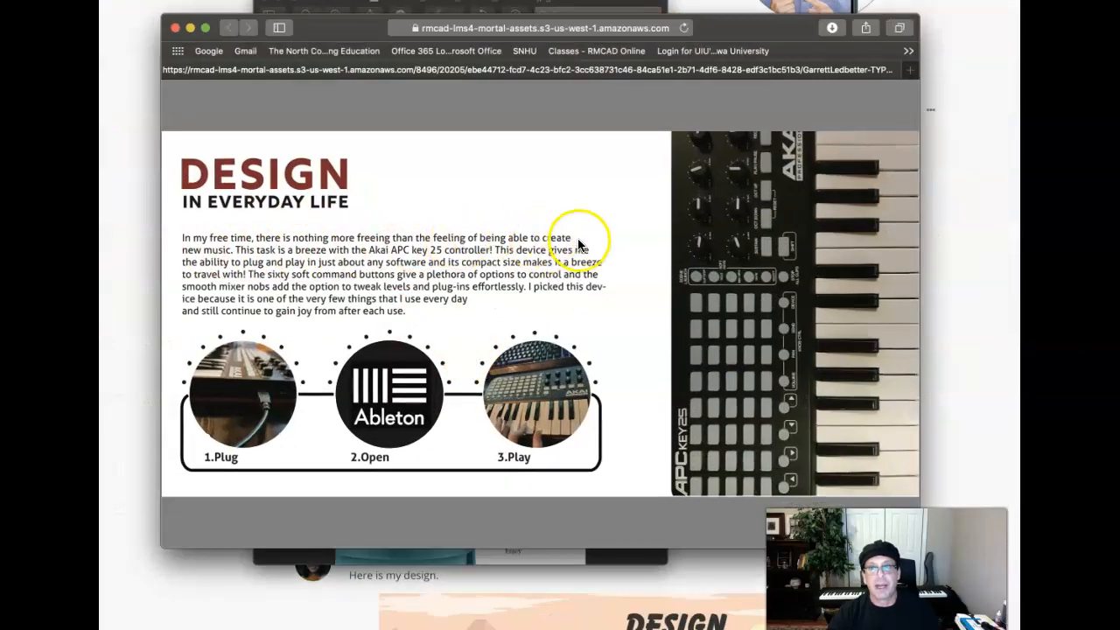
{"action": "mouse_move", "coordinate": [569, 306]}
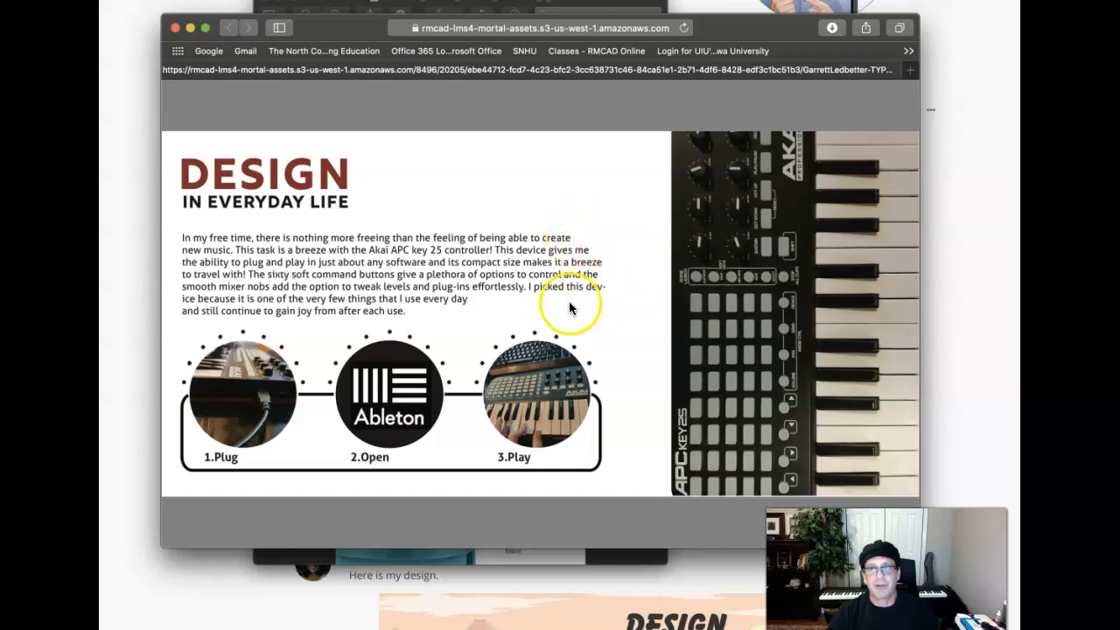
{"action": "mouse_move", "coordinate": [577, 243]}
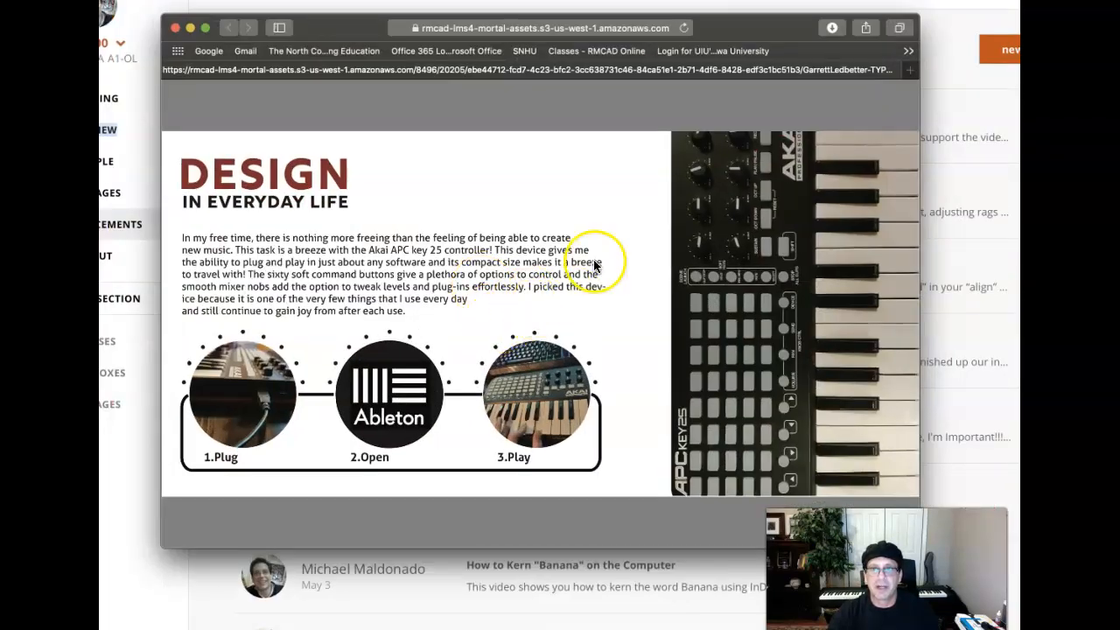
{"action": "mouse_move", "coordinate": [602, 275]}
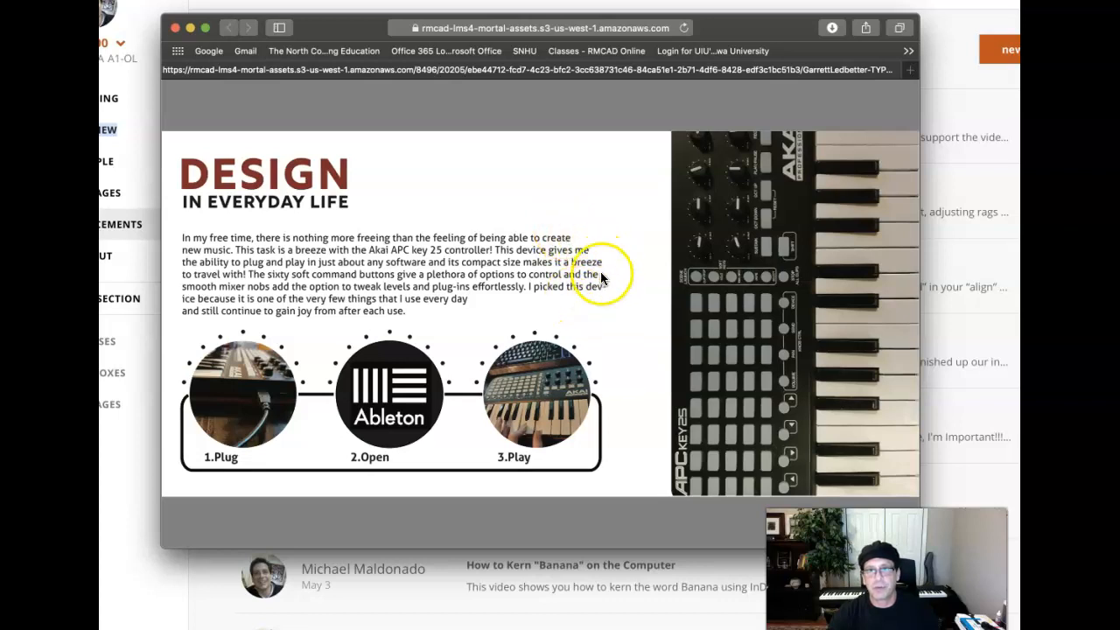
{"action": "mouse_move", "coordinate": [471, 306]}
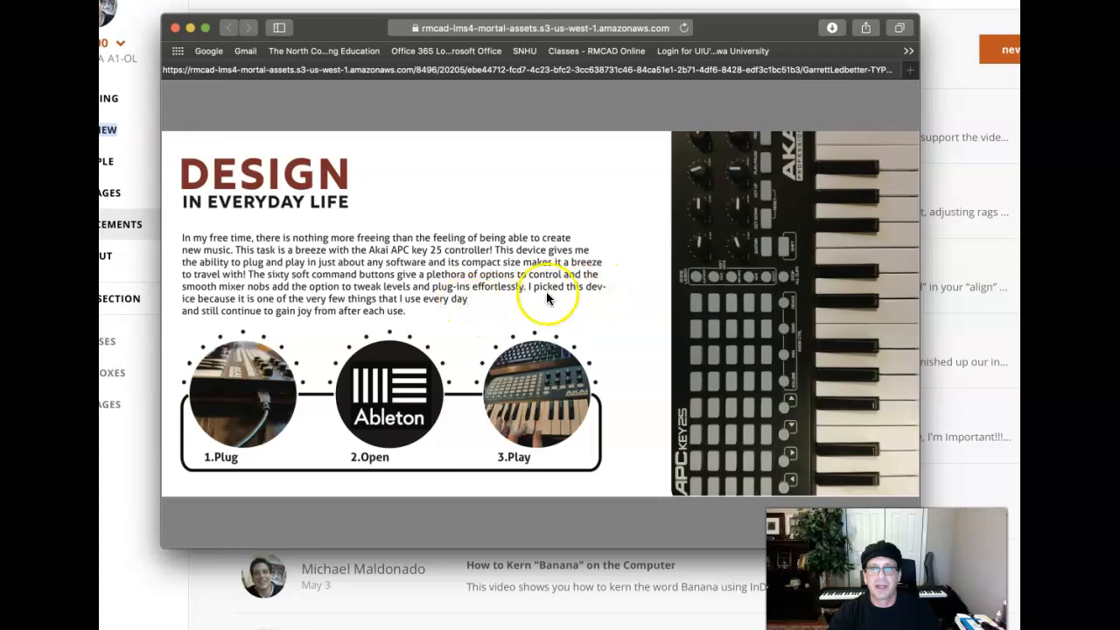
{"action": "mouse_move", "coordinate": [437, 311]}
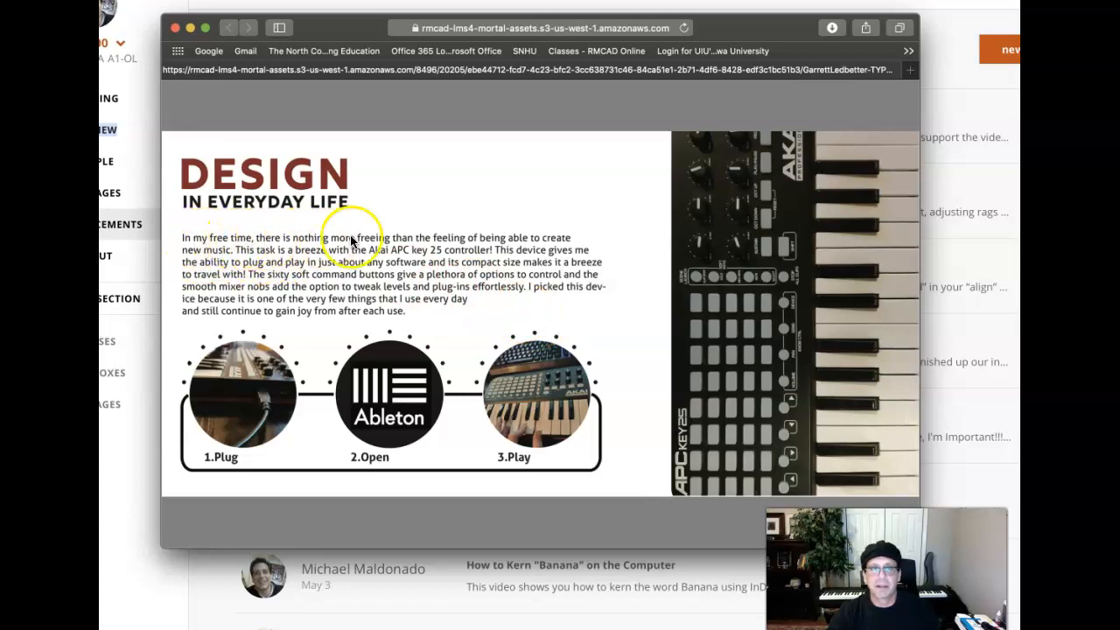
{"action": "mouse_move", "coordinate": [569, 243]}
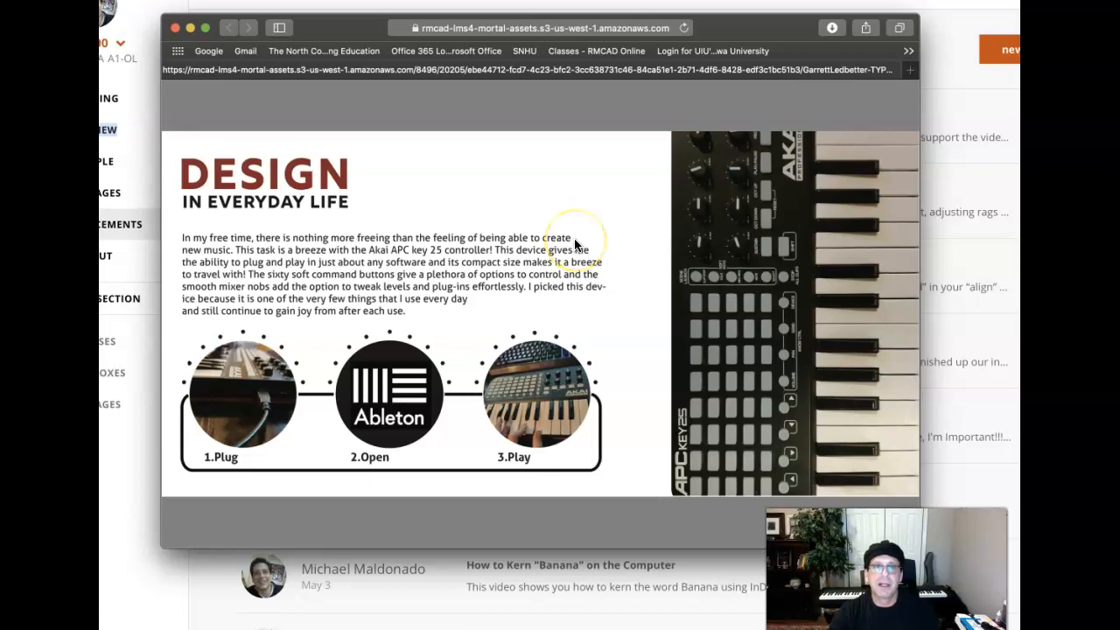
{"action": "mouse_move", "coordinate": [165, 254]}
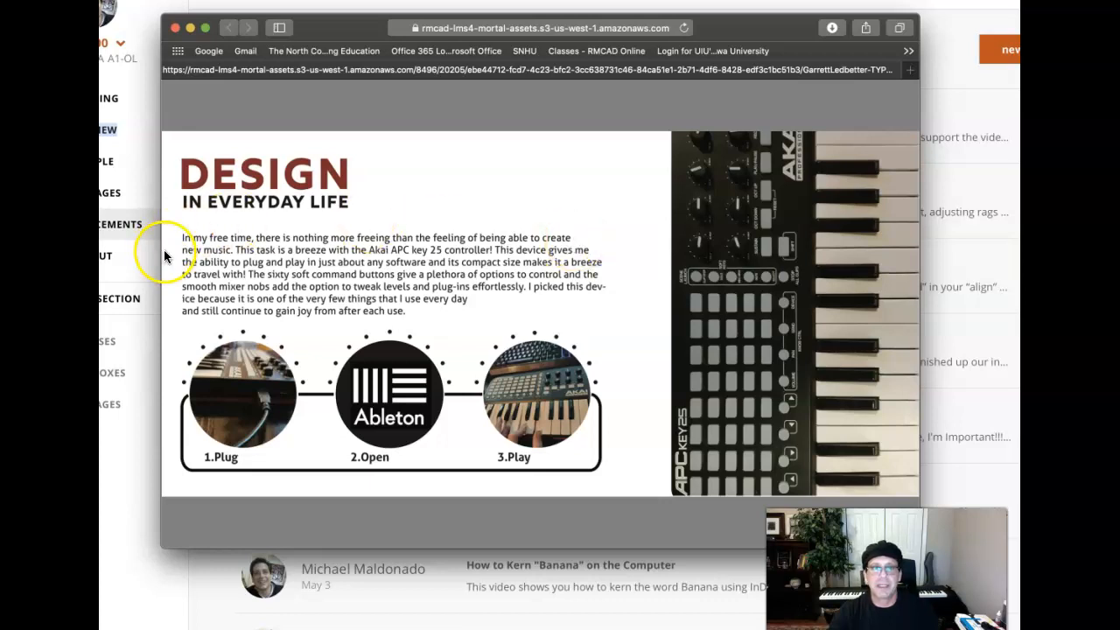
{"action": "mouse_move", "coordinate": [463, 234]}
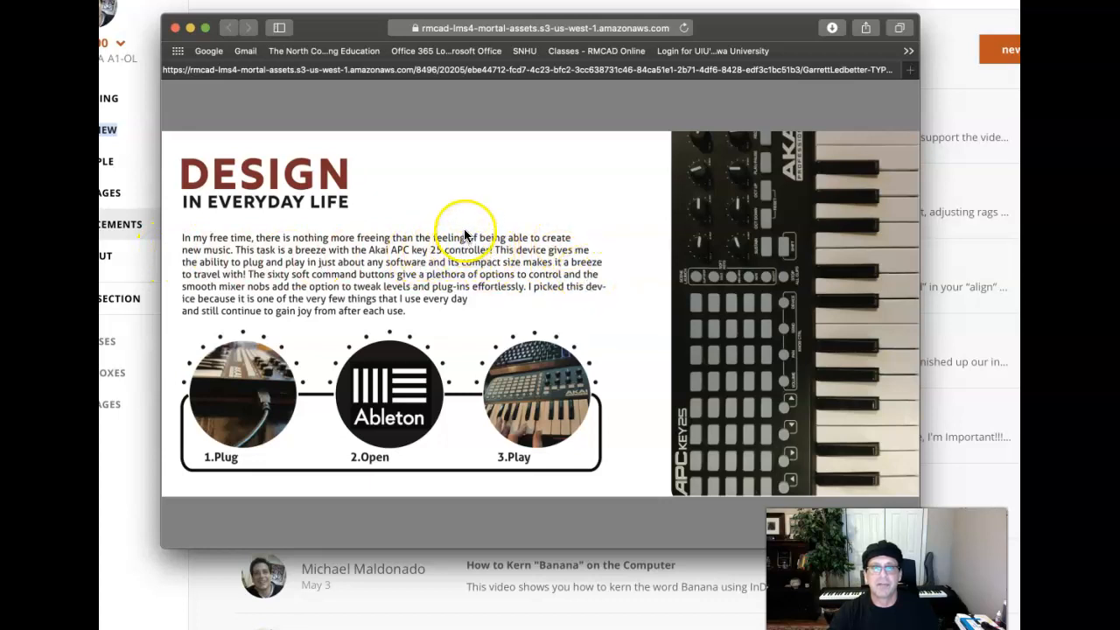
{"action": "mouse_move", "coordinate": [490, 258]}
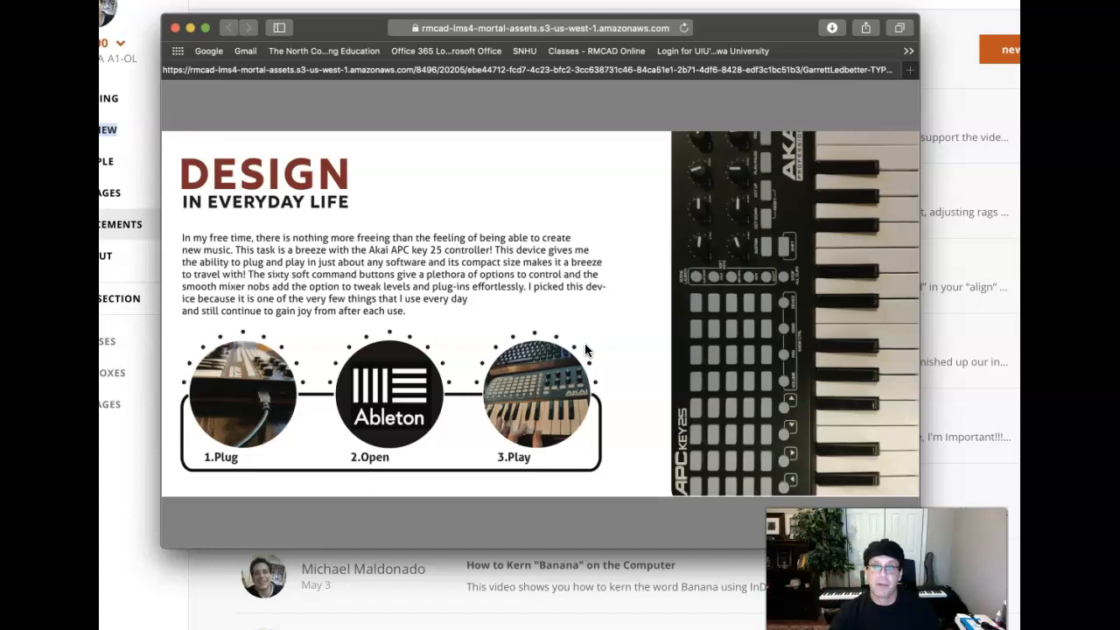
{"action": "mouse_move", "coordinate": [665, 365]}
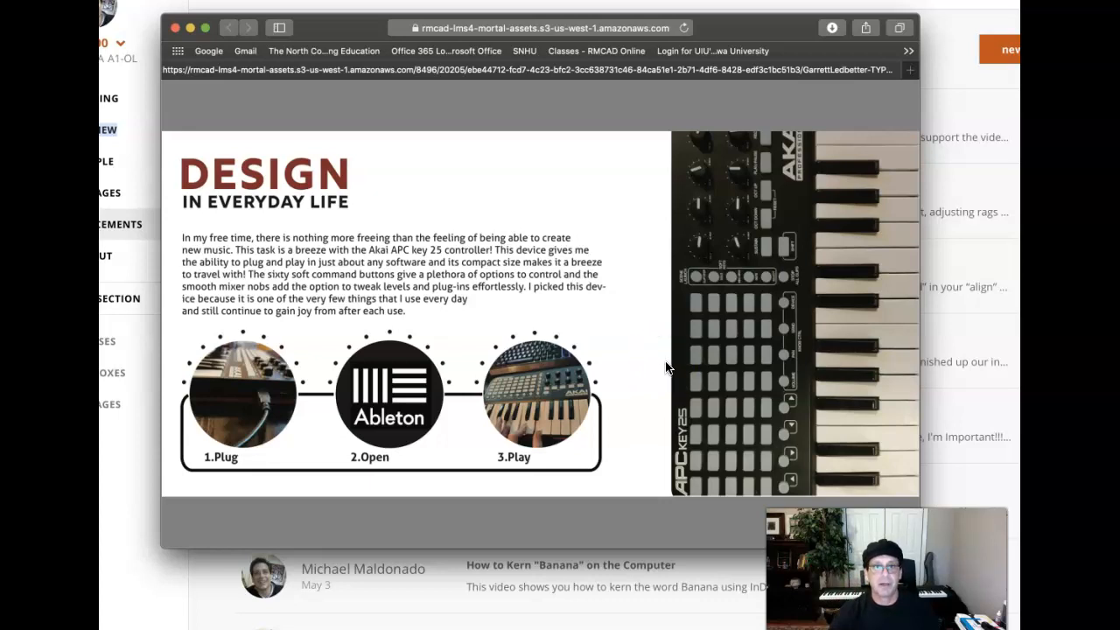
{"action": "mouse_move", "coordinate": [643, 292]}
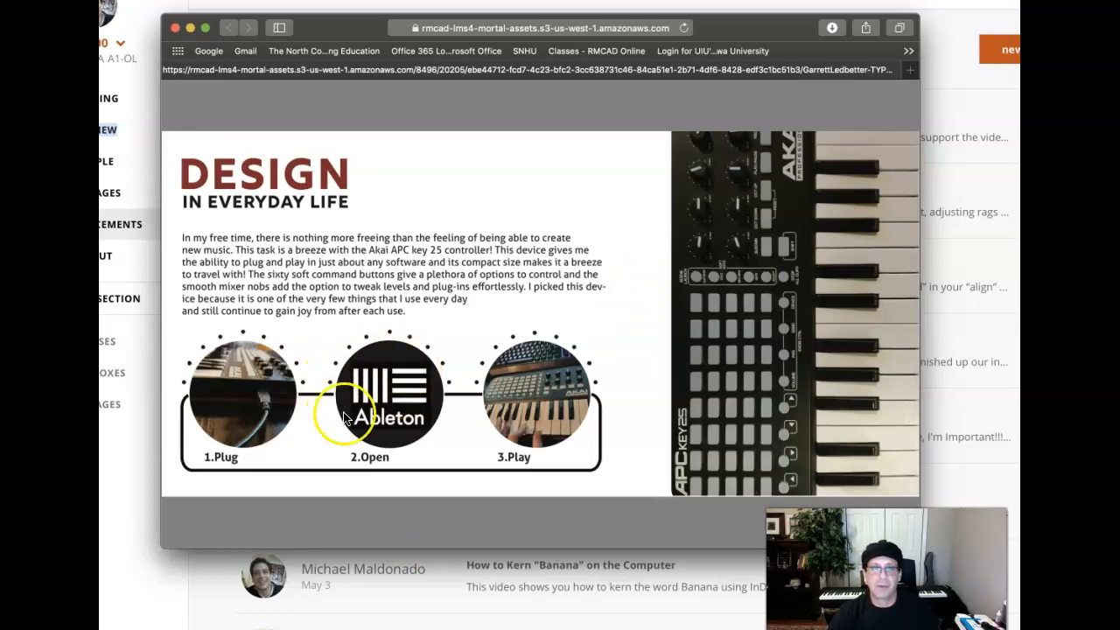
{"action": "mouse_move", "coordinate": [464, 367]}
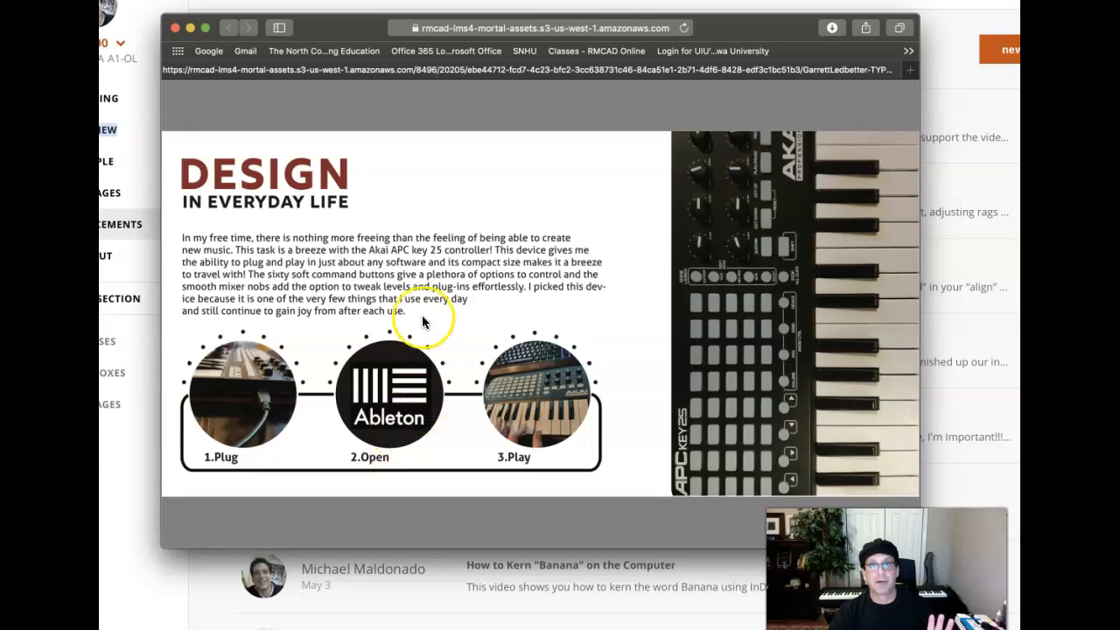
{"action": "mouse_move", "coordinate": [148, 597]}
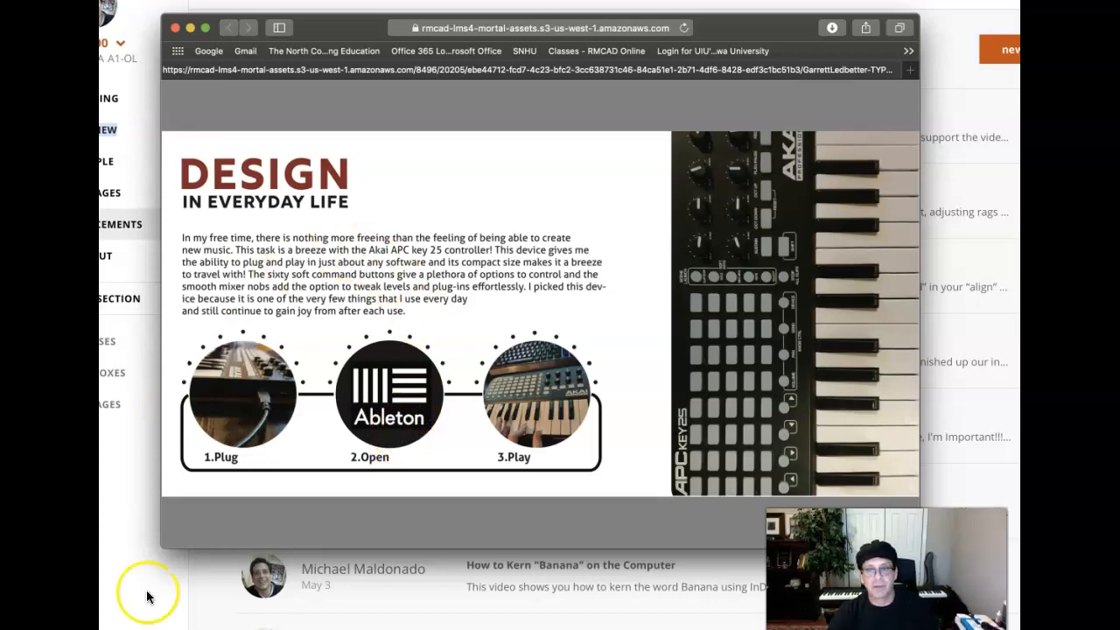